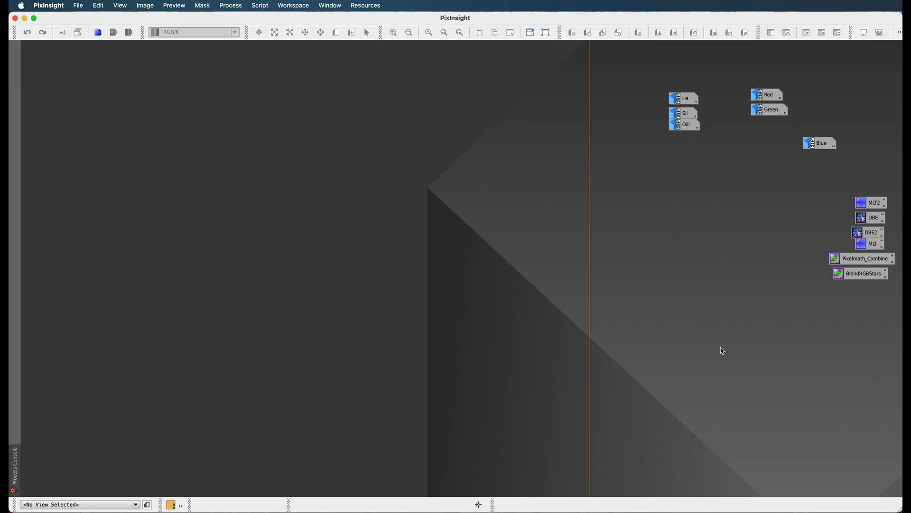
mouse_move(707, 329)
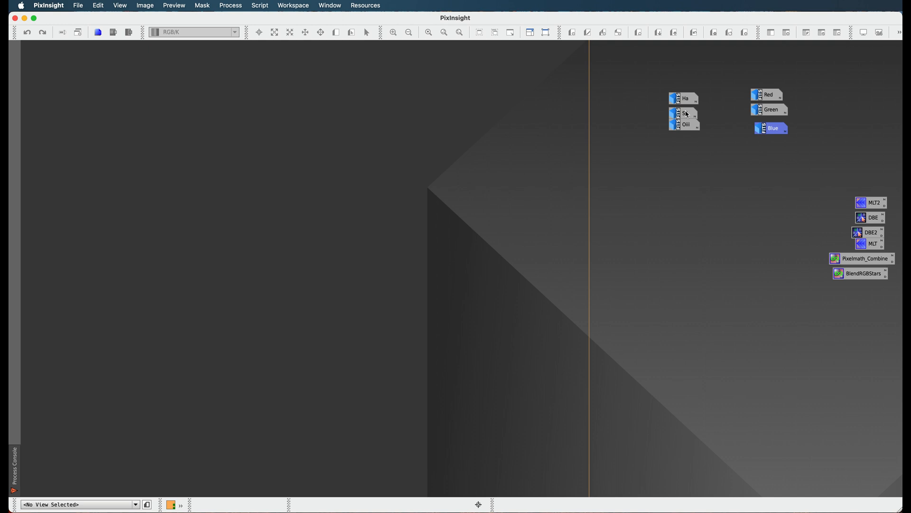
Step: Bring up the SII narrowband image of IC 443 in its own window
double_click(684, 117)
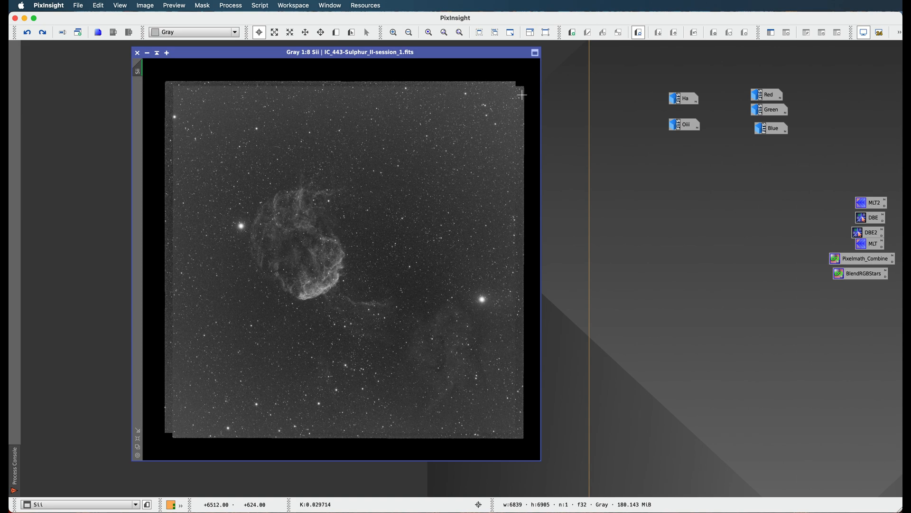
mouse_move(513, 97)
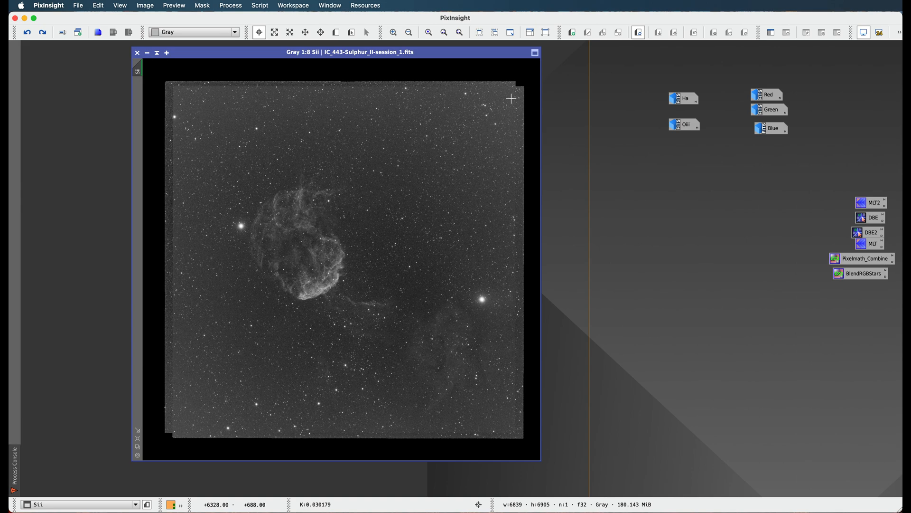
mouse_move(481, 62)
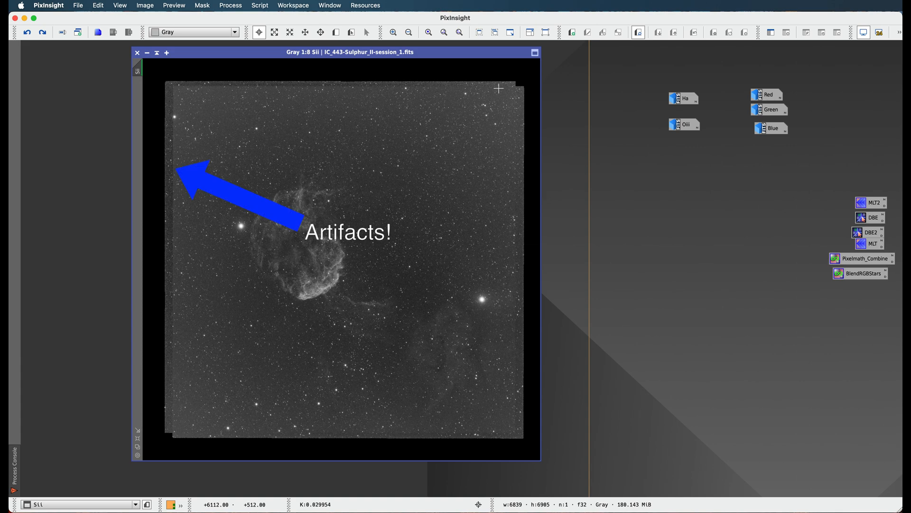
mouse_move(447, 85)
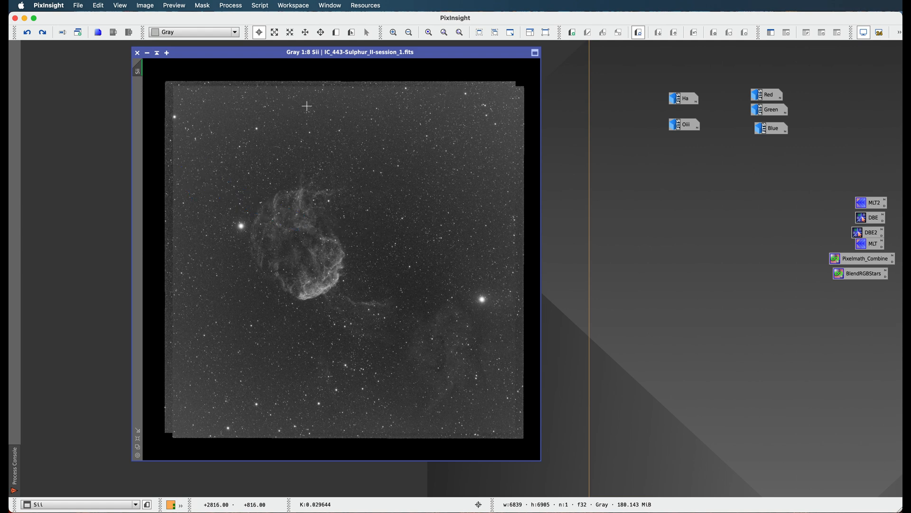
mouse_move(469, 114)
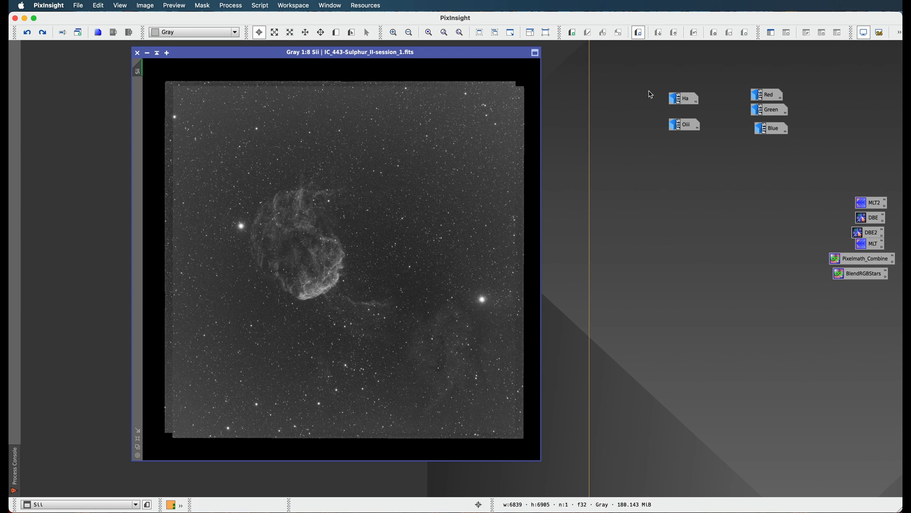
mouse_move(454, 107)
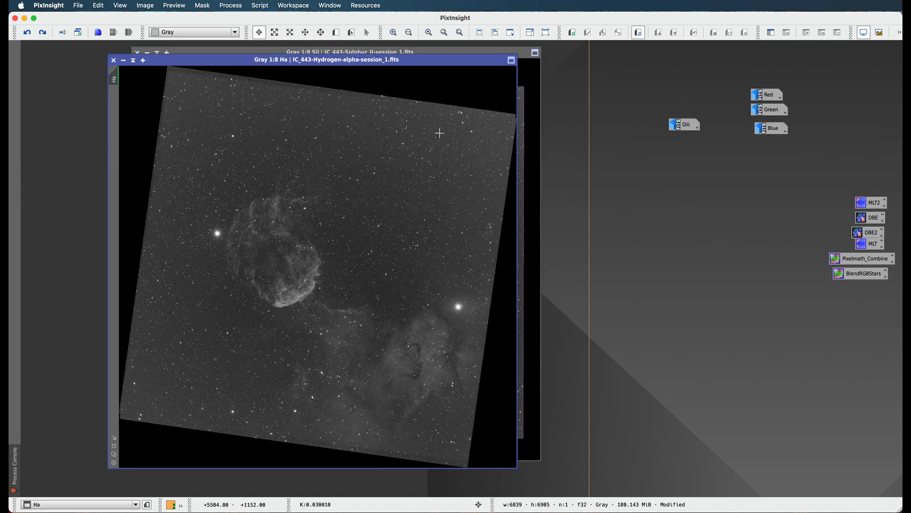
mouse_move(511, 118)
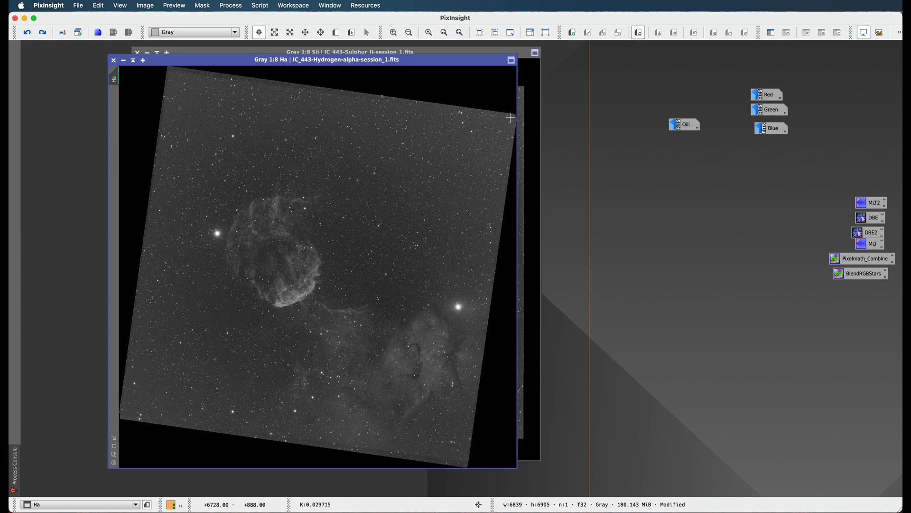
Step: Bring up the Ha narrowband image of IC 443 in front of SII
double_click(686, 125)
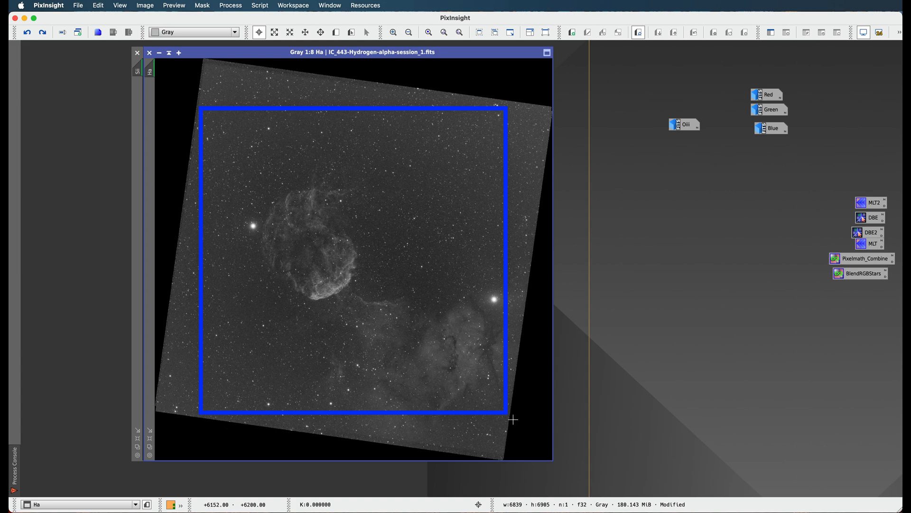
mouse_move(488, 162)
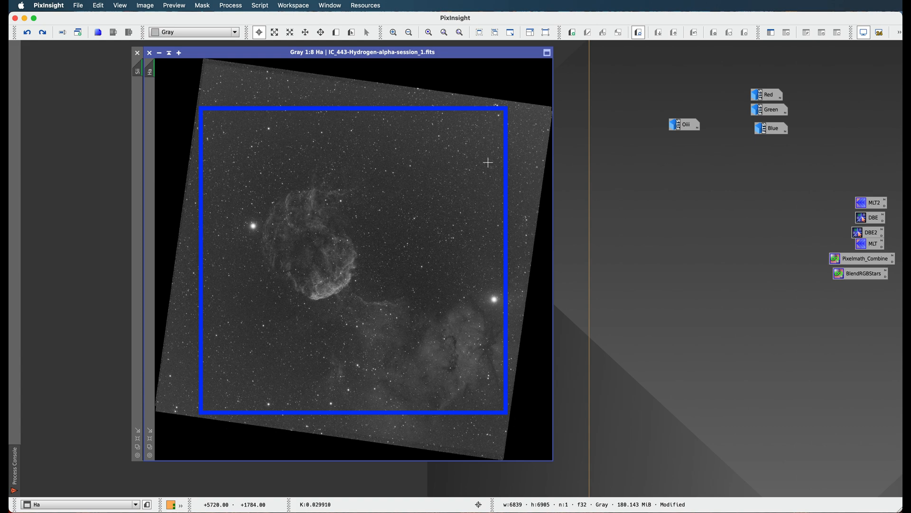
mouse_move(470, 149)
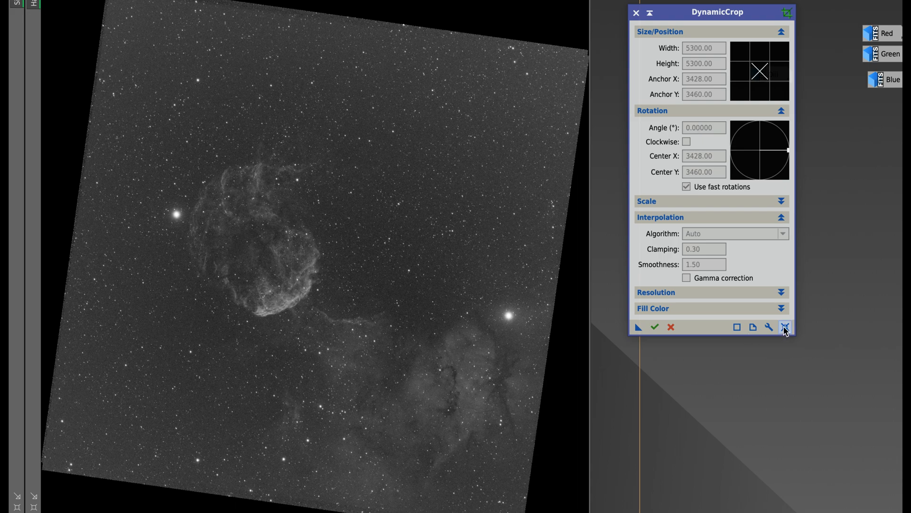
Step: Reset DynamicCrop and enter a 5700×5700 crop size over the Ha image
left_click(785, 327)
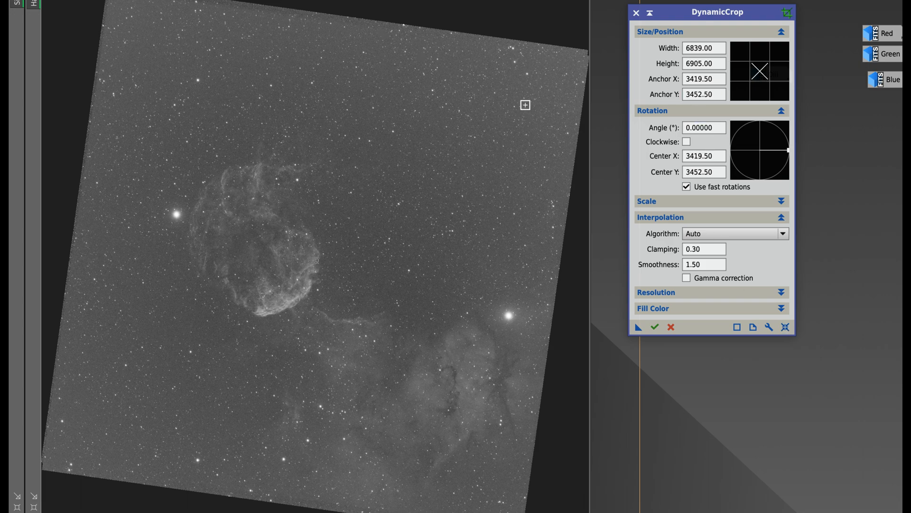
left_click(703, 47)
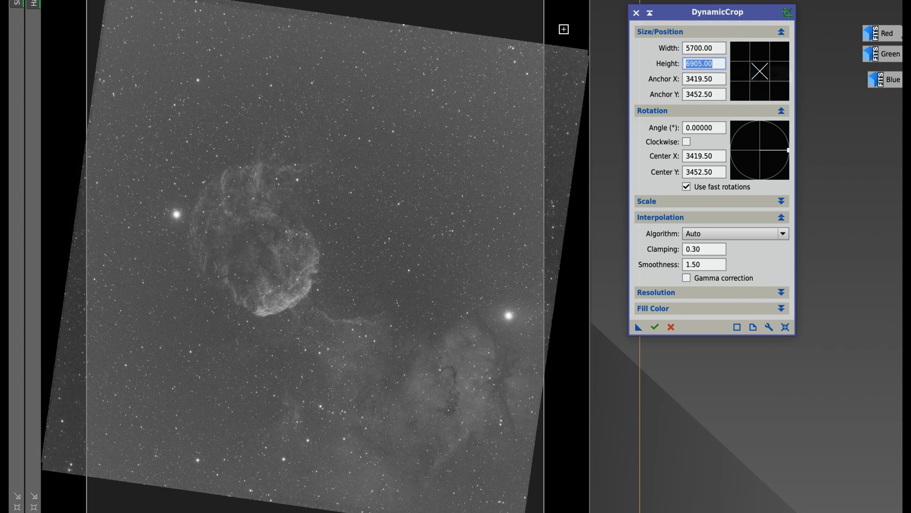
type("5700")
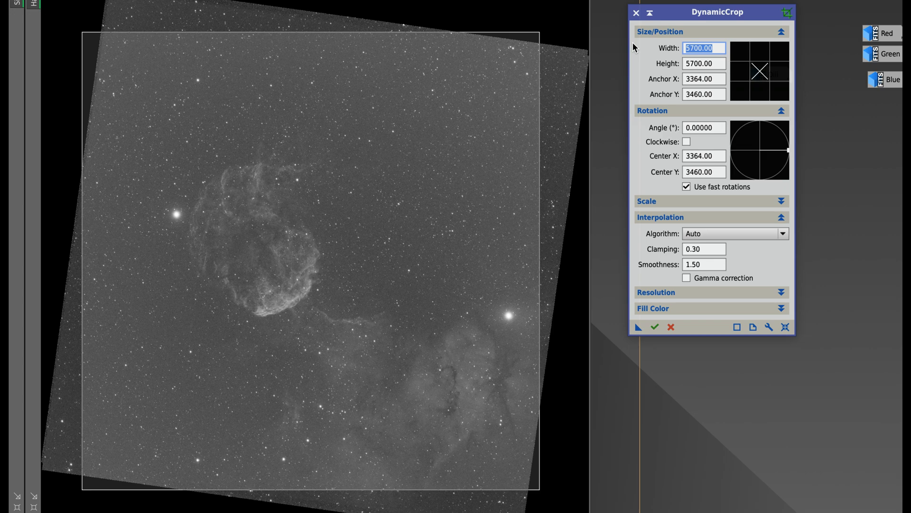
type("530")
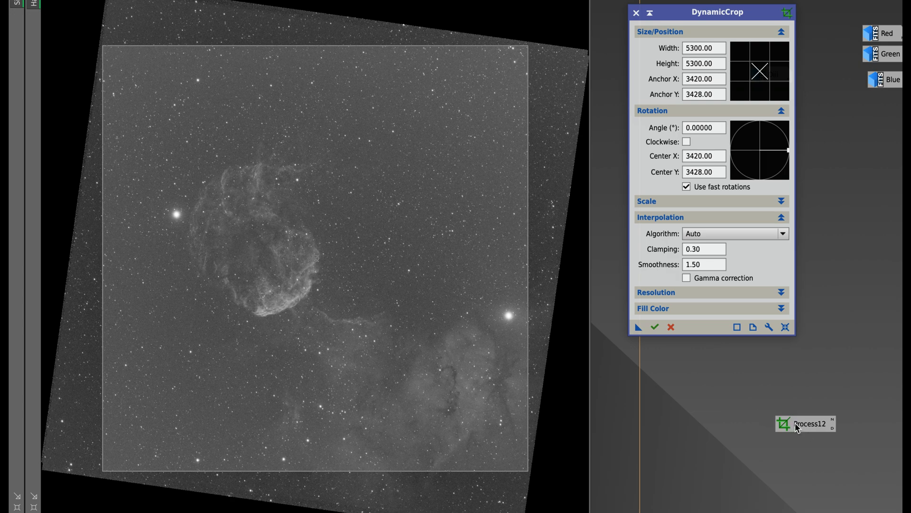
mouse_move(799, 429)
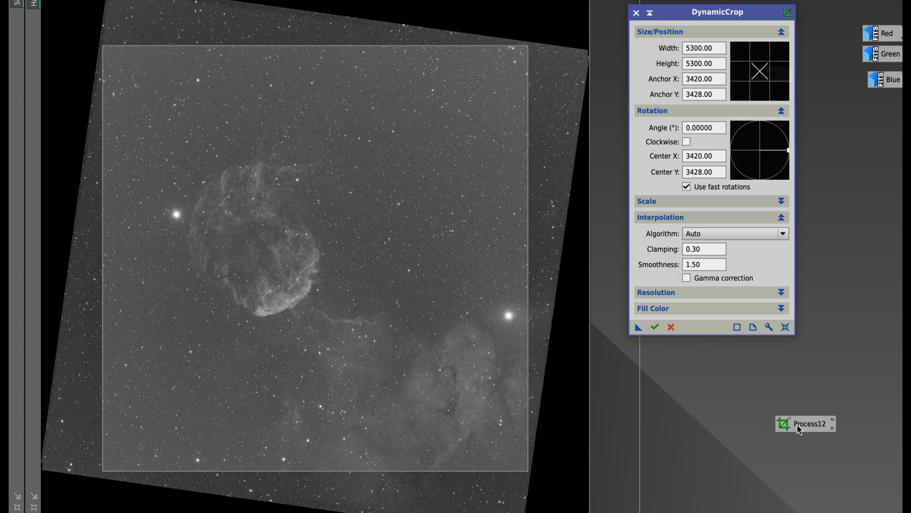
mouse_move(676, 16)
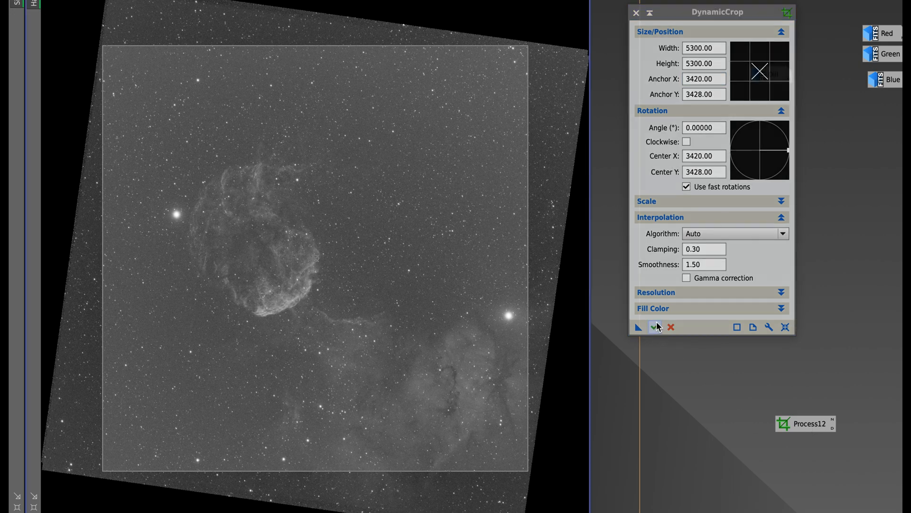
mouse_move(656, 326)
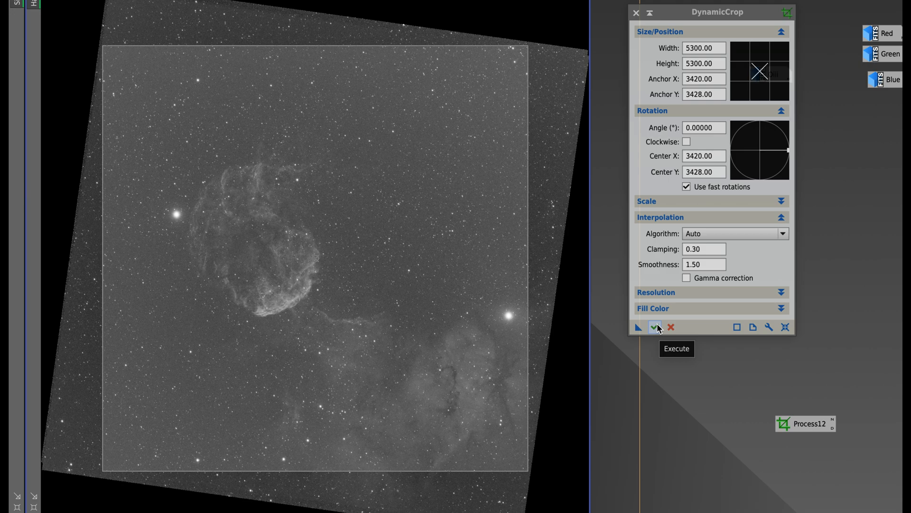
Step: Execute the 5300×5300 DynamicCrop on the Ha image
left_click(657, 327)
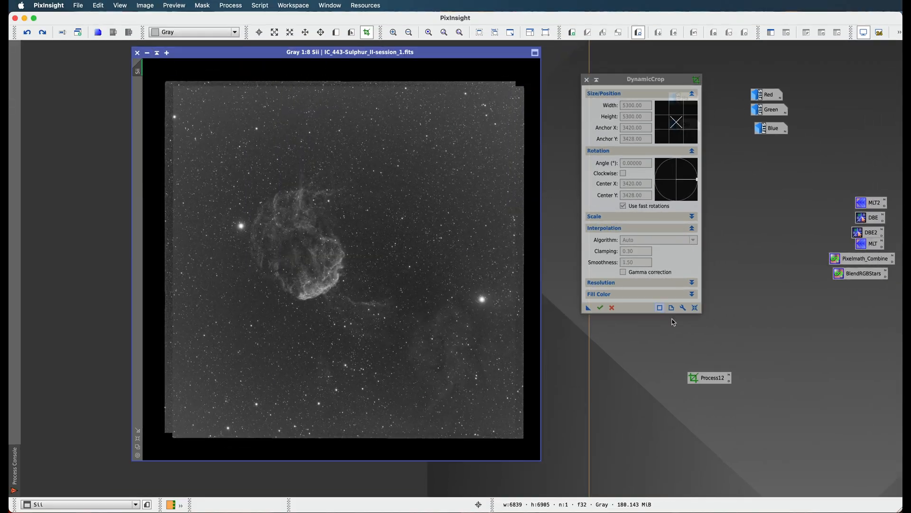
Step: Apply the saved Process12 crop instance to the SII image and bring up the OIII image
left_click_drag(710, 376, 627, 370)
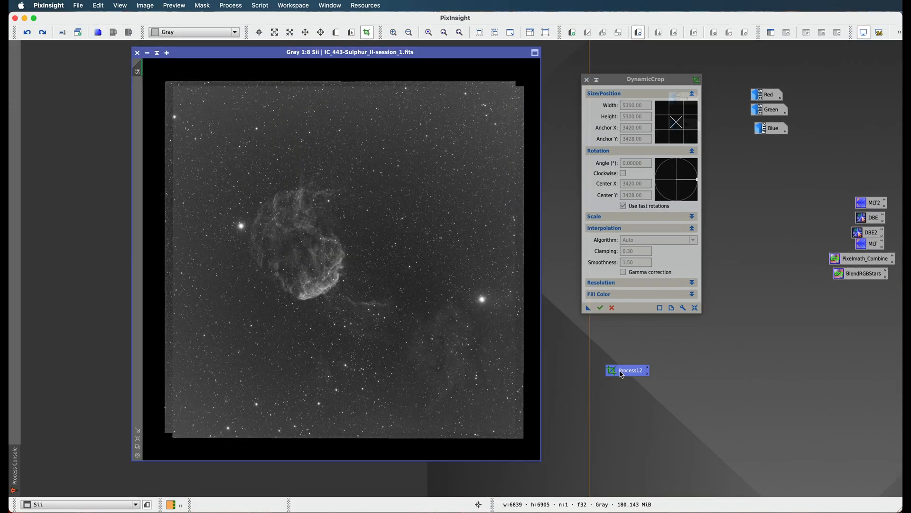
left_click_drag(626, 370, 443, 308)
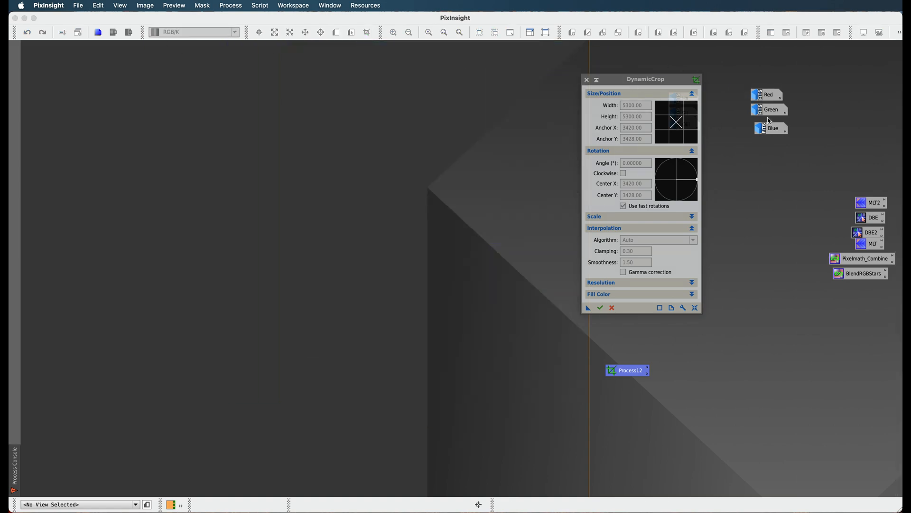
double_click(770, 109)
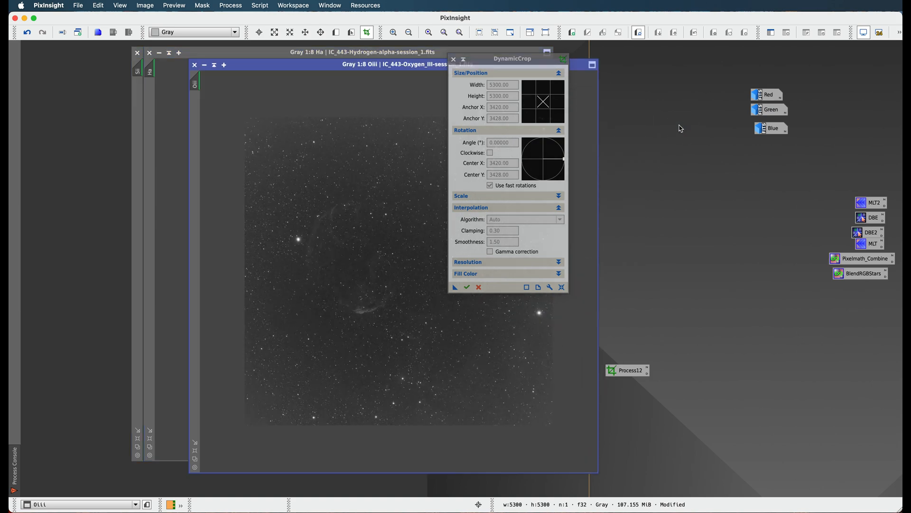
left_click_drag(513, 58, 721, 63)
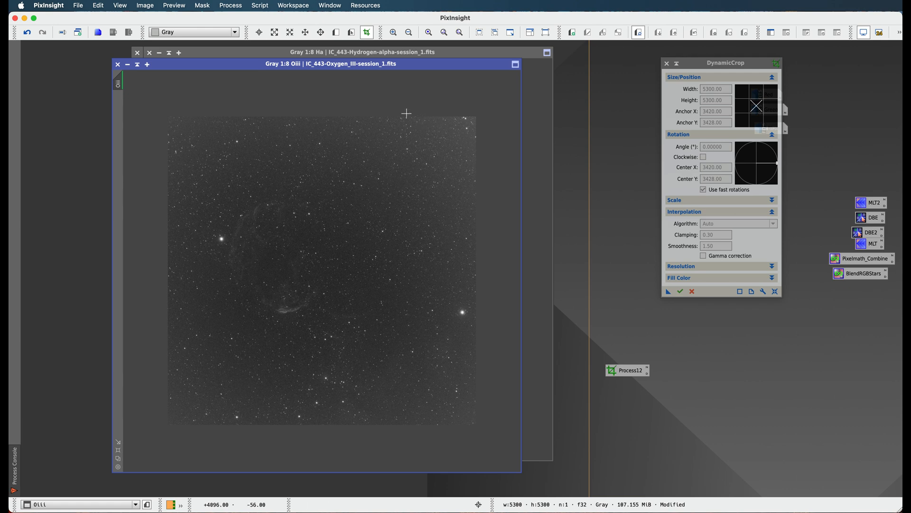
mouse_move(433, 167)
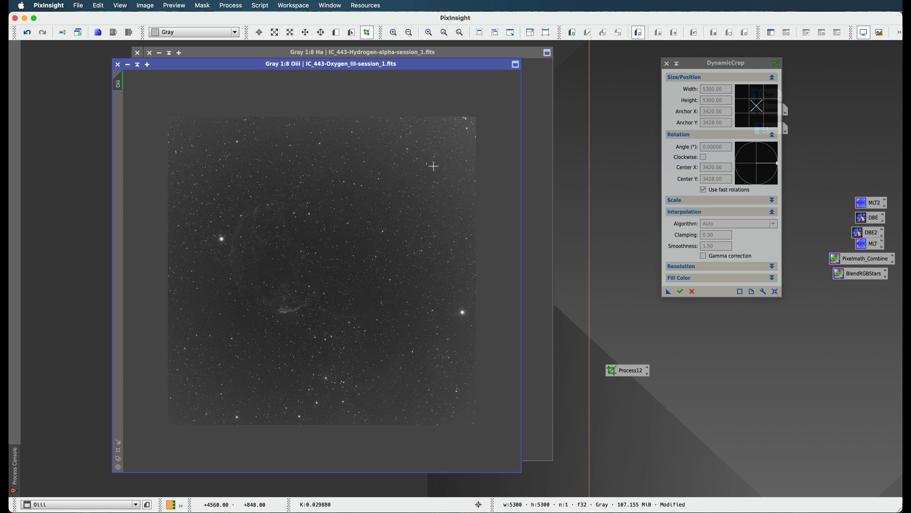
mouse_move(454, 151)
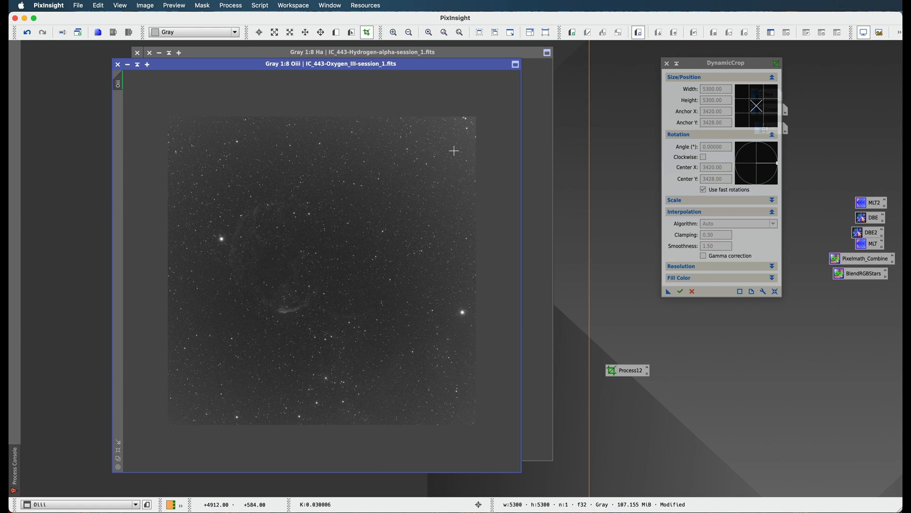
mouse_move(435, 152)
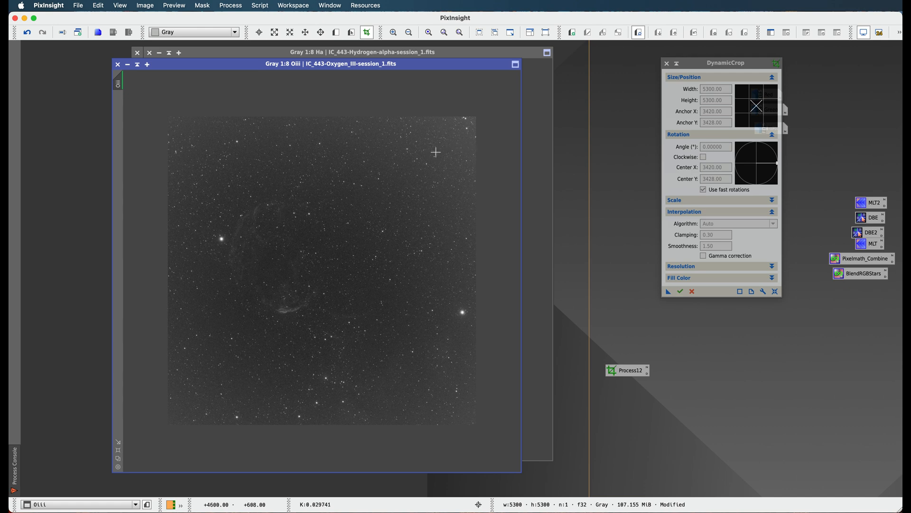
mouse_move(206, 144)
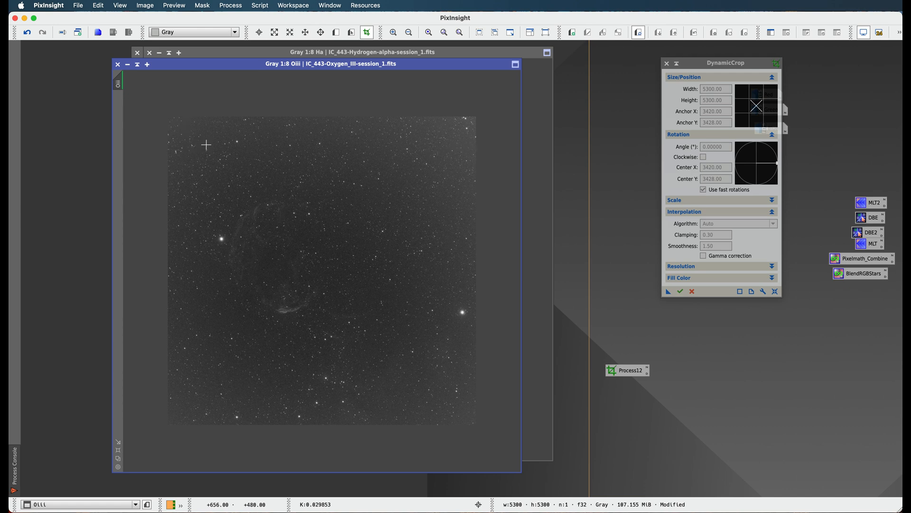
mouse_move(483, 148)
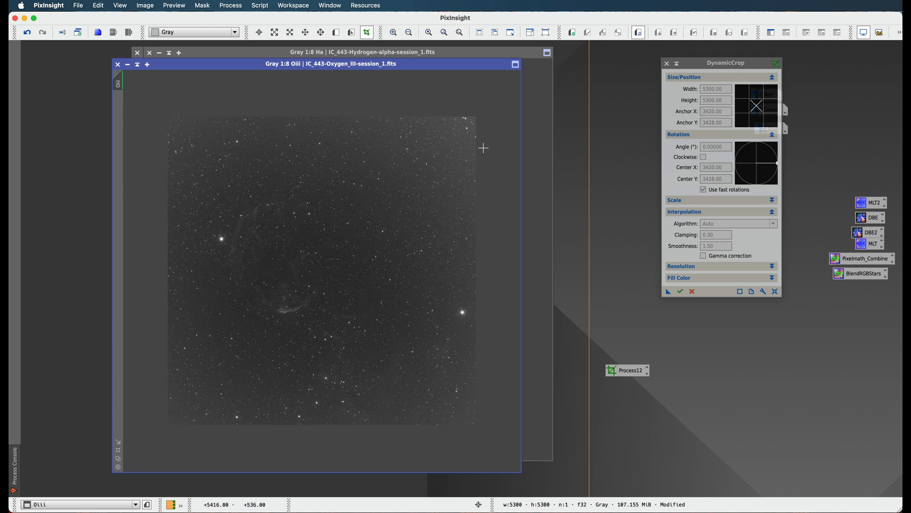